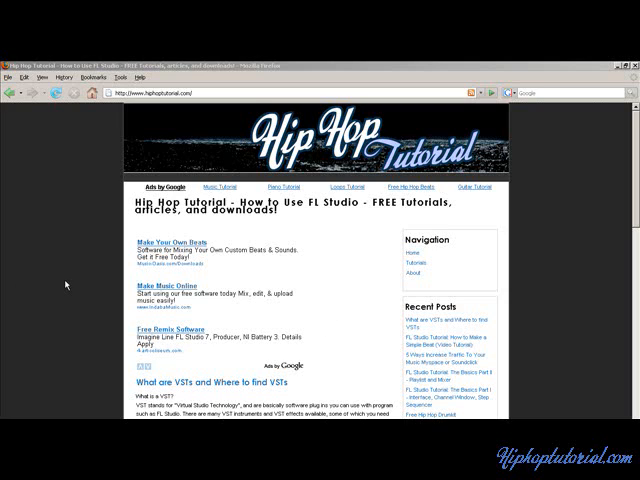
Open the 'What are VSTs and Where to find VSTs' article and follow a free VST site link.
{"action": "scroll", "scroll_direction": "down", "scroll_amount": 3}
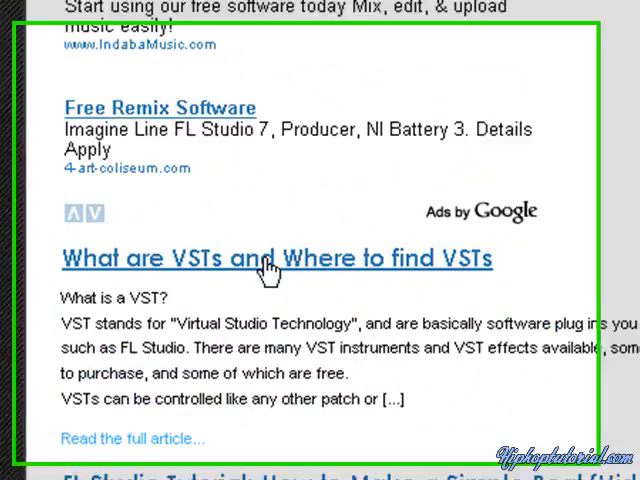
{"action": "left_click", "coordinate": [276, 258]}
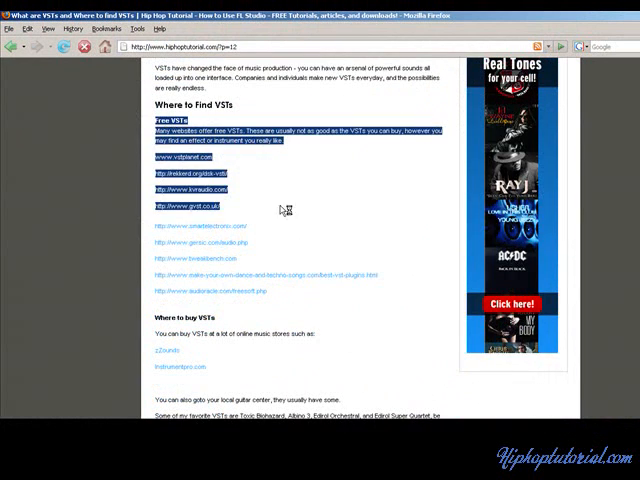
{"action": "scroll", "scroll_direction": "down", "scroll_amount": 3}
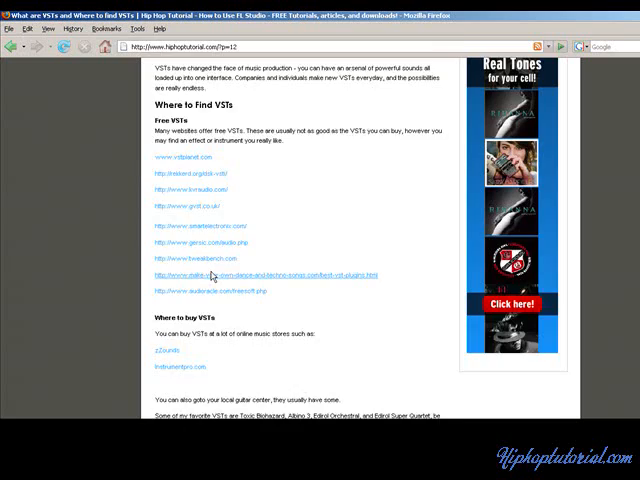
{"action": "left_click", "coordinate": [168, 160]}
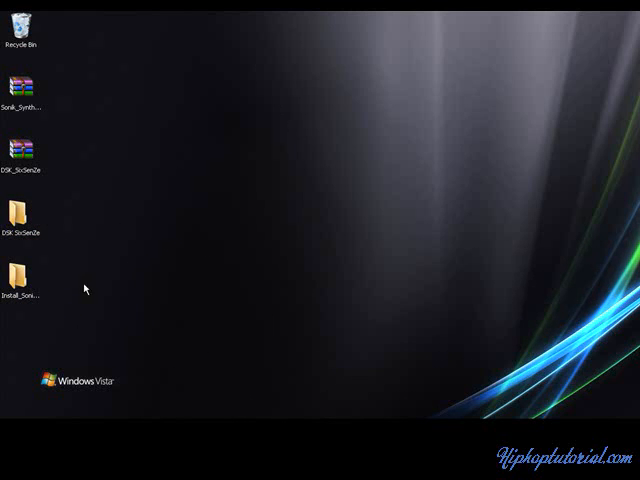
Open a desktop item and bring up the Start menu with Computer highlighted.
{"action": "double_click", "coordinate": [22, 216]}
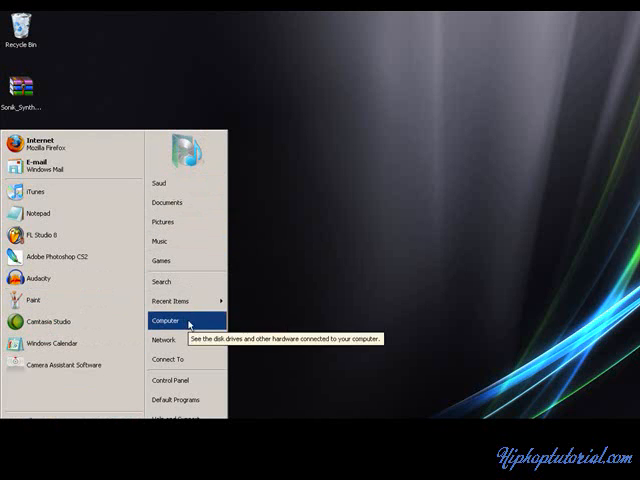
Browse C:\Program Files\Image-Line\FL Studio 8\Plugins\VST in Windows Explorer.
{"action": "left_click", "coordinate": [160, 320]}
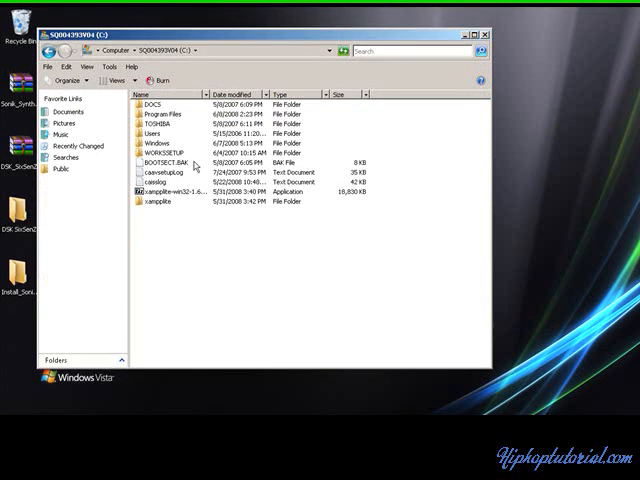
{"action": "double_click", "coordinate": [164, 112]}
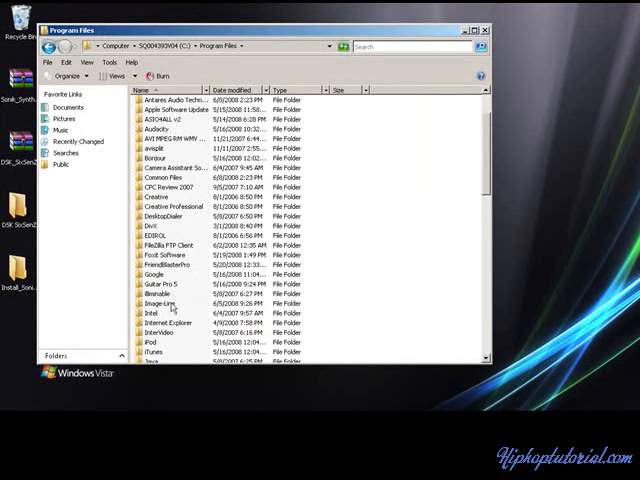
{"action": "double_click", "coordinate": [160, 304]}
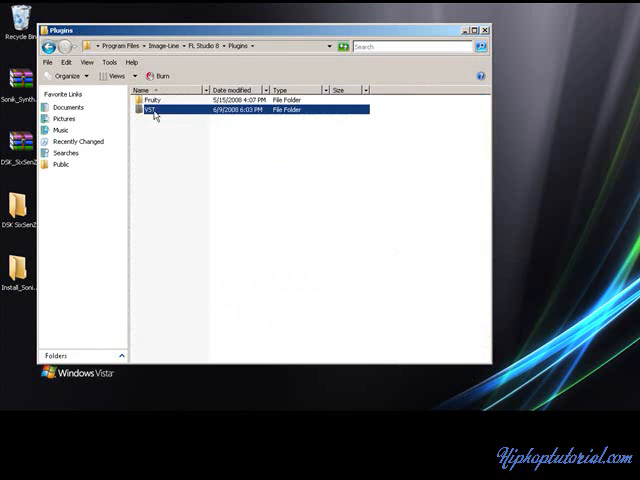
{"action": "double_click", "coordinate": [152, 112]}
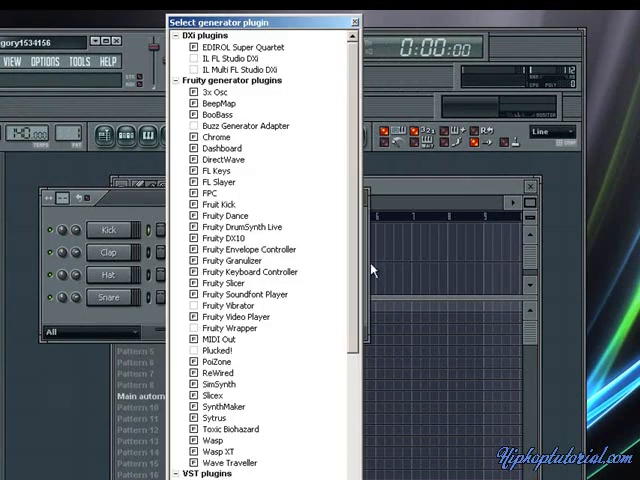
Refresh the generator plugin list with a Fast scan, finding 1 new plugin.
{"action": "scroll", "scroll_direction": "down", "scroll_amount": 3}
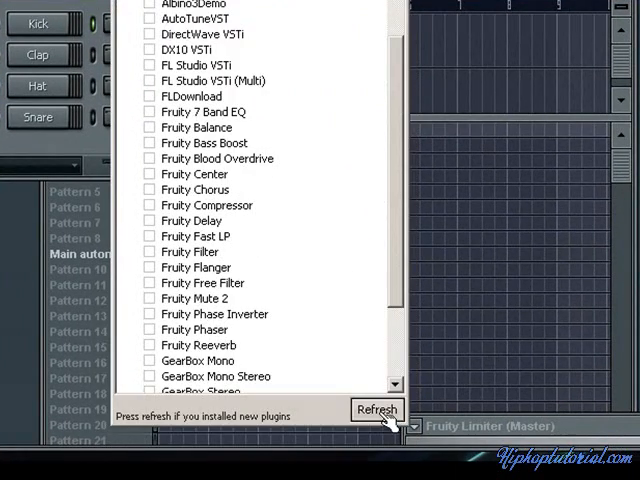
{"action": "left_click", "coordinate": [376, 408]}
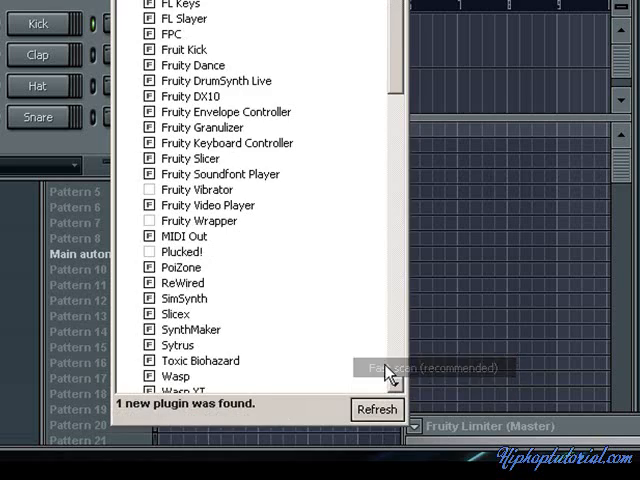
{"action": "scroll", "scroll_direction": "down", "scroll_amount": 3}
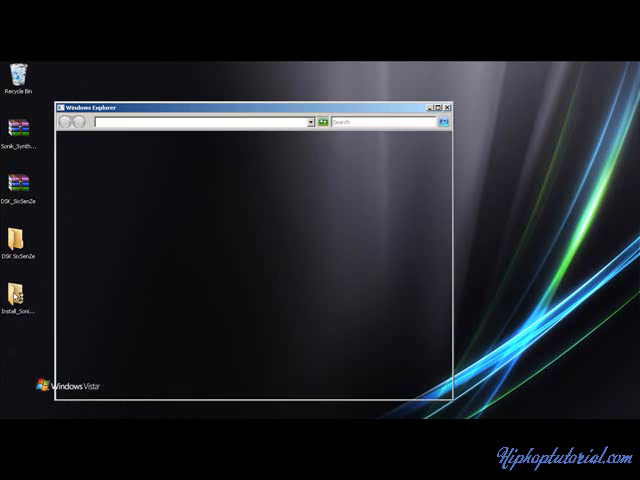
Close Explorer and open the Sonik Synth 2 installation manual from the desktop.
{"action": "left_click", "coordinate": [446, 100]}
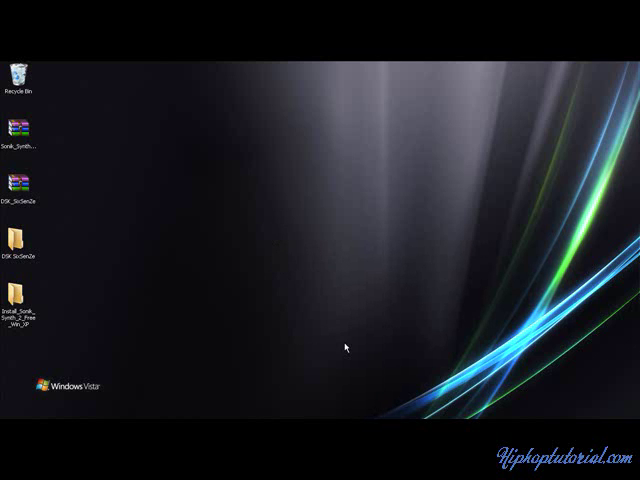
{"action": "double_click", "coordinate": [24, 296]}
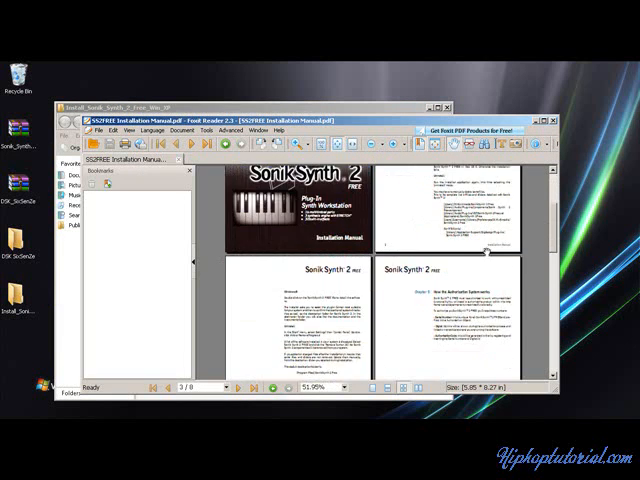
Scroll through the Sonik Synth 2 manual to its inner facing text pages.
{"action": "scroll", "scroll_direction": "down", "scroll_amount": 3}
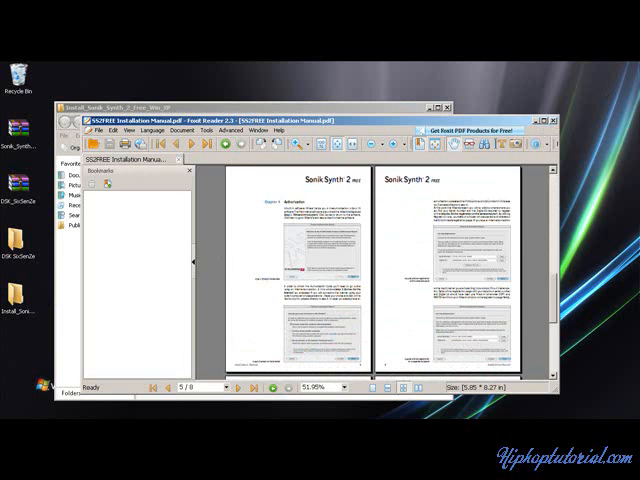